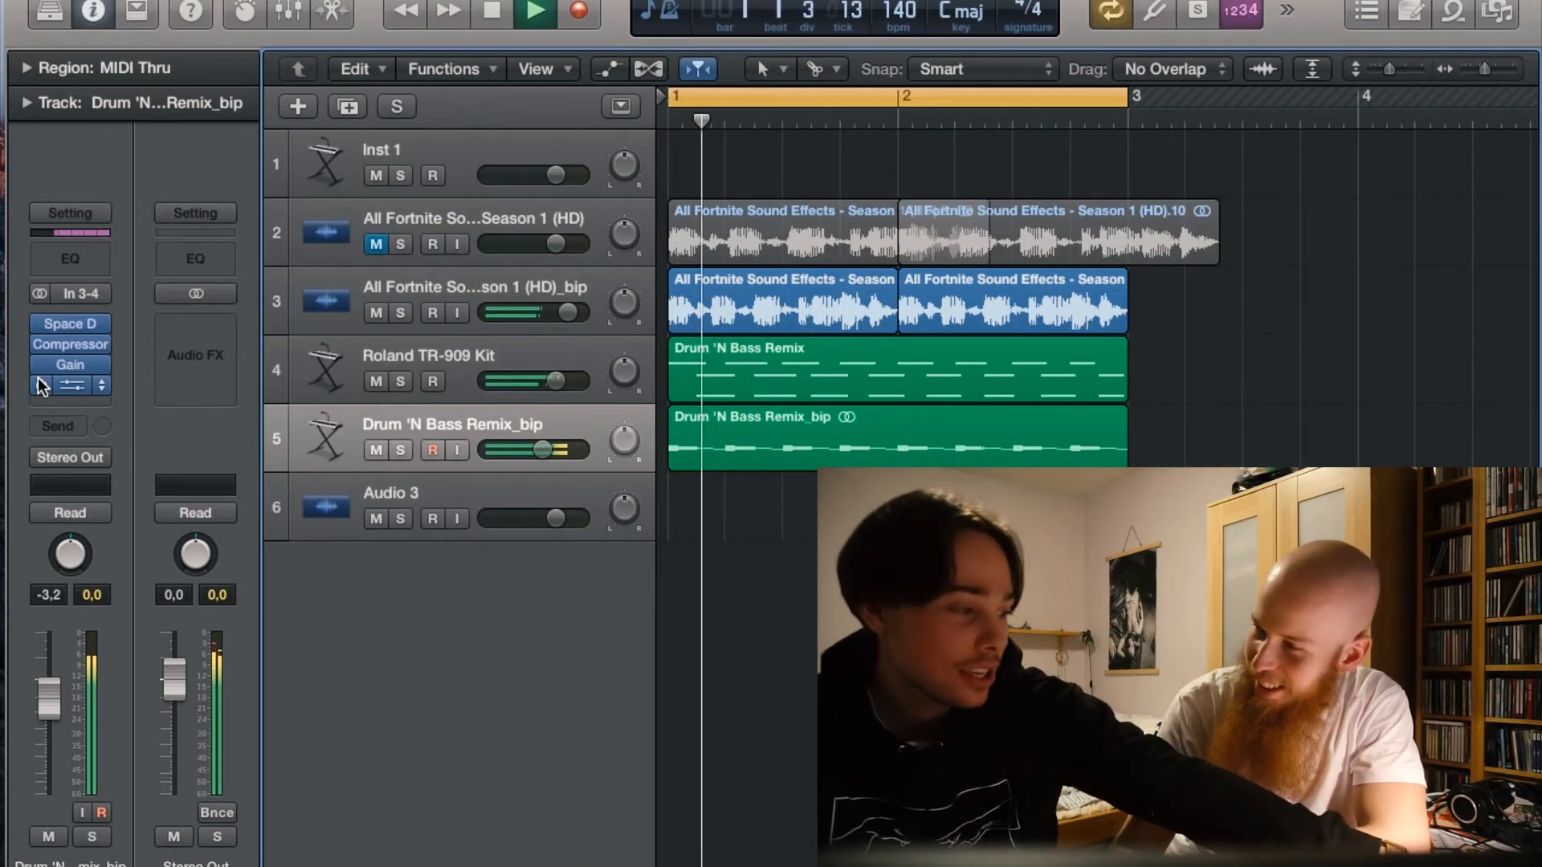
Repeat the drum and Fortnite sound-effect regions on tracks 2–5 across bars 1–9
click(534, 13)
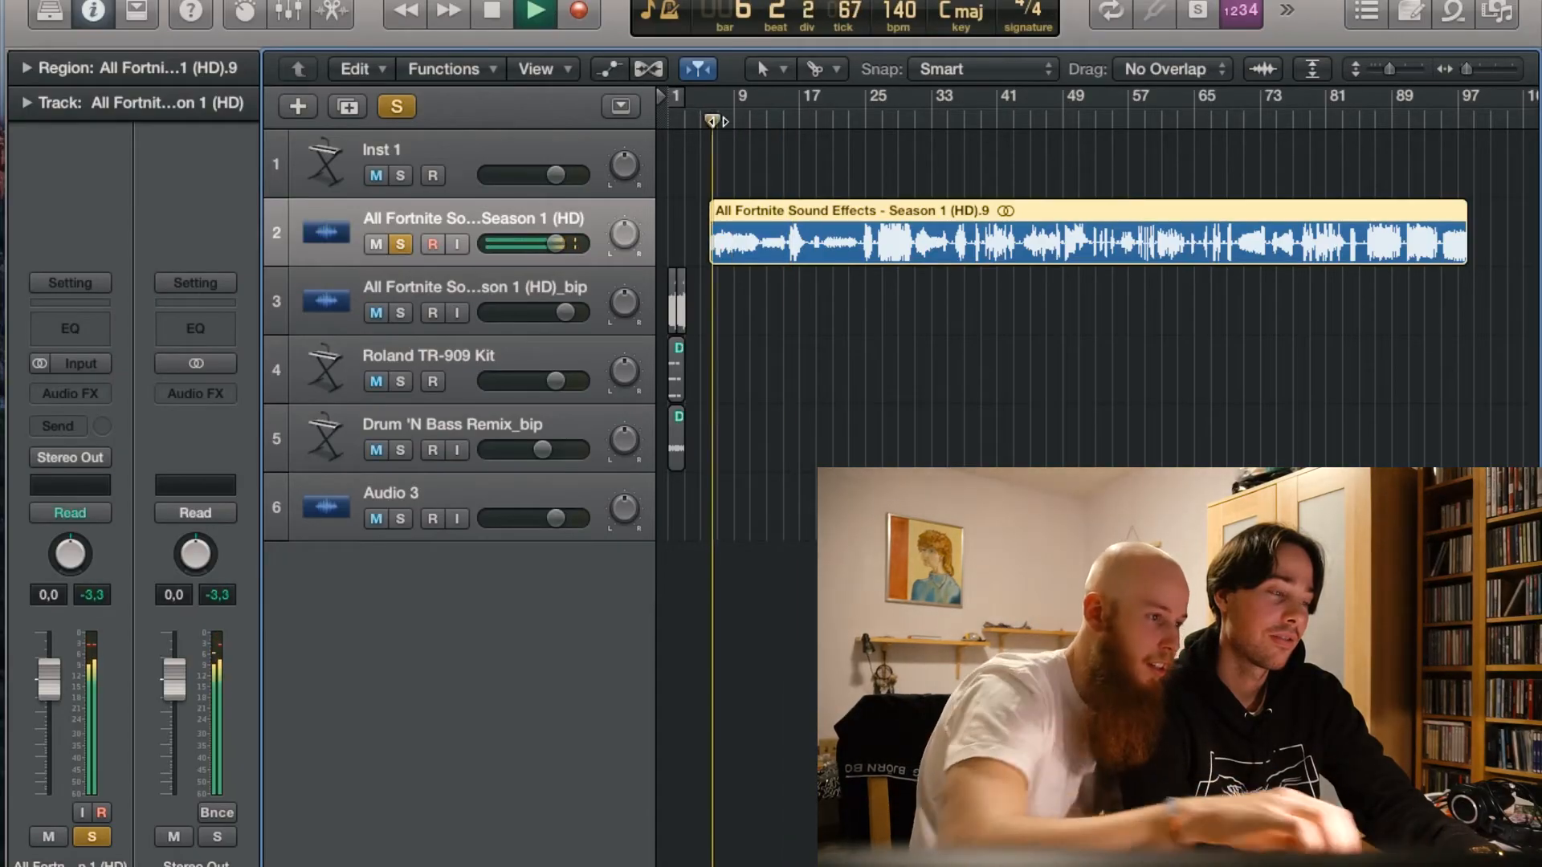
right_click(934, 255)
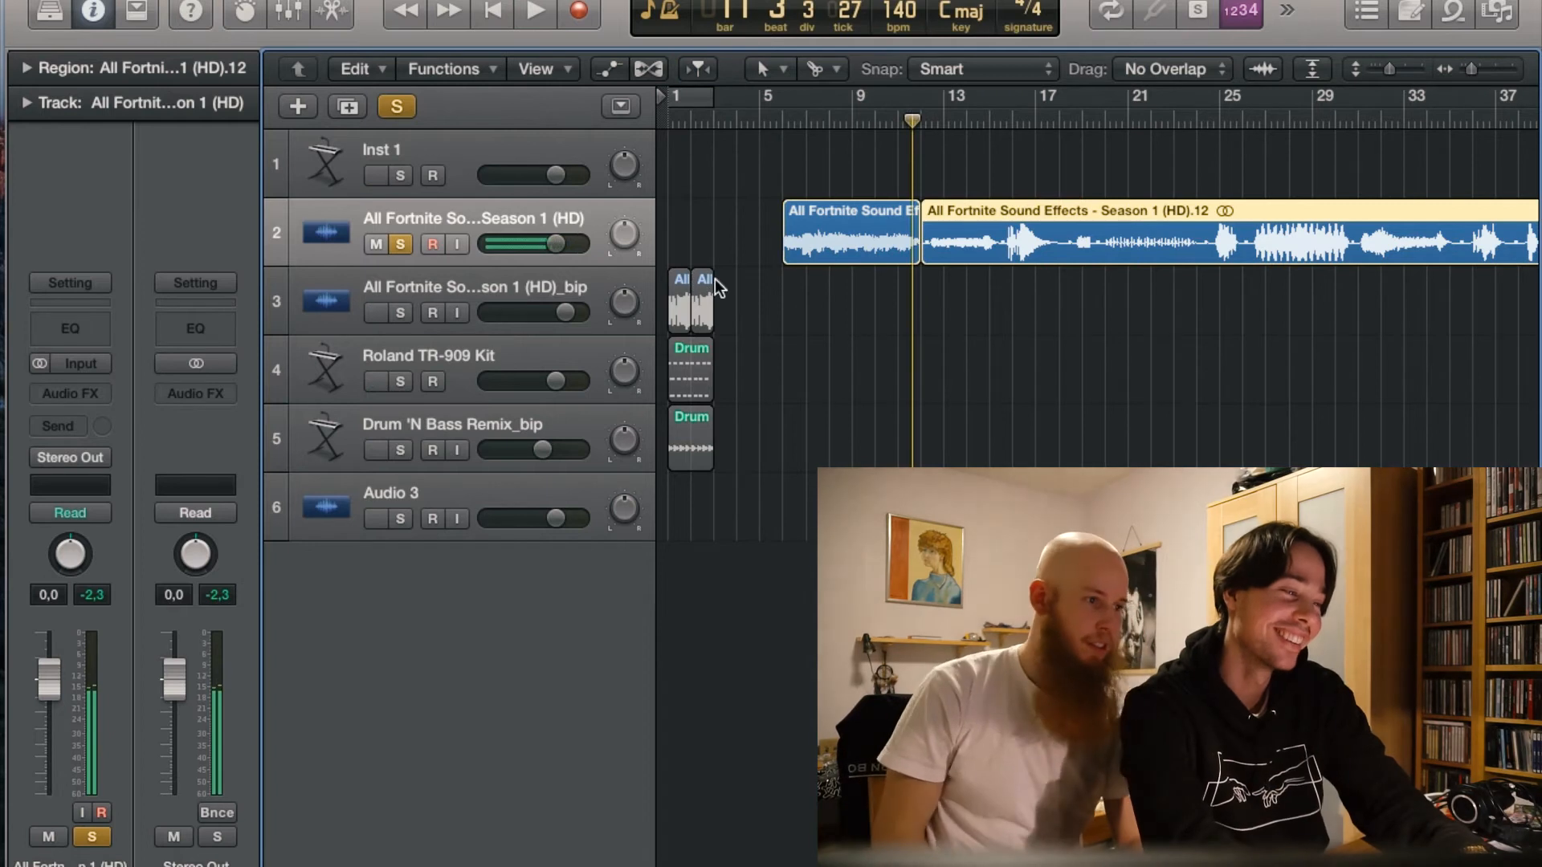
click(534, 12)
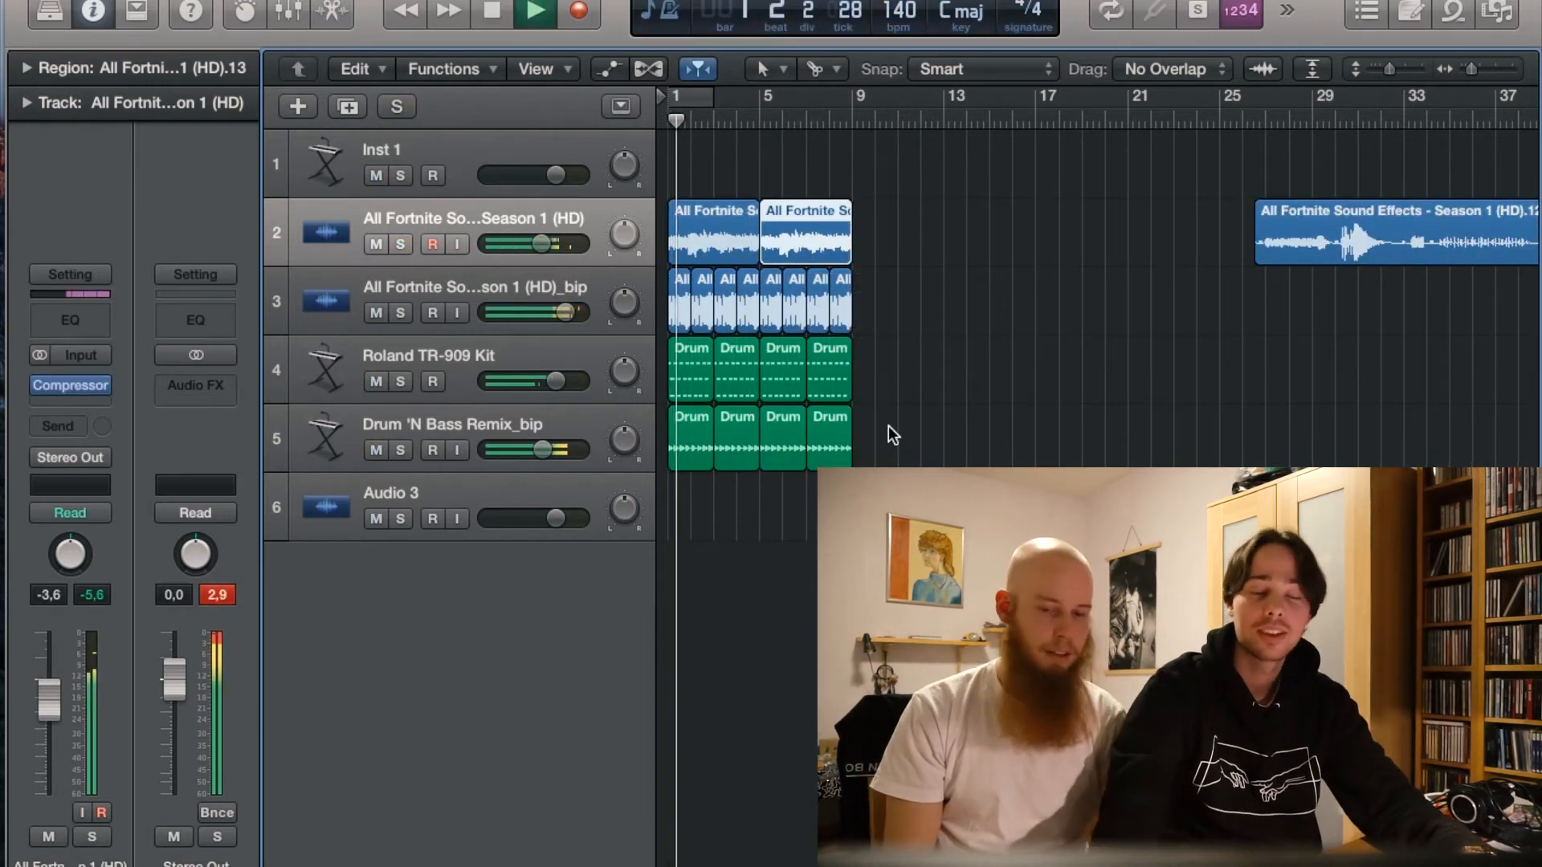
Add new audio tracks and bring in the Ninja voice clip as track 10
drag(551, 243, 526, 243)
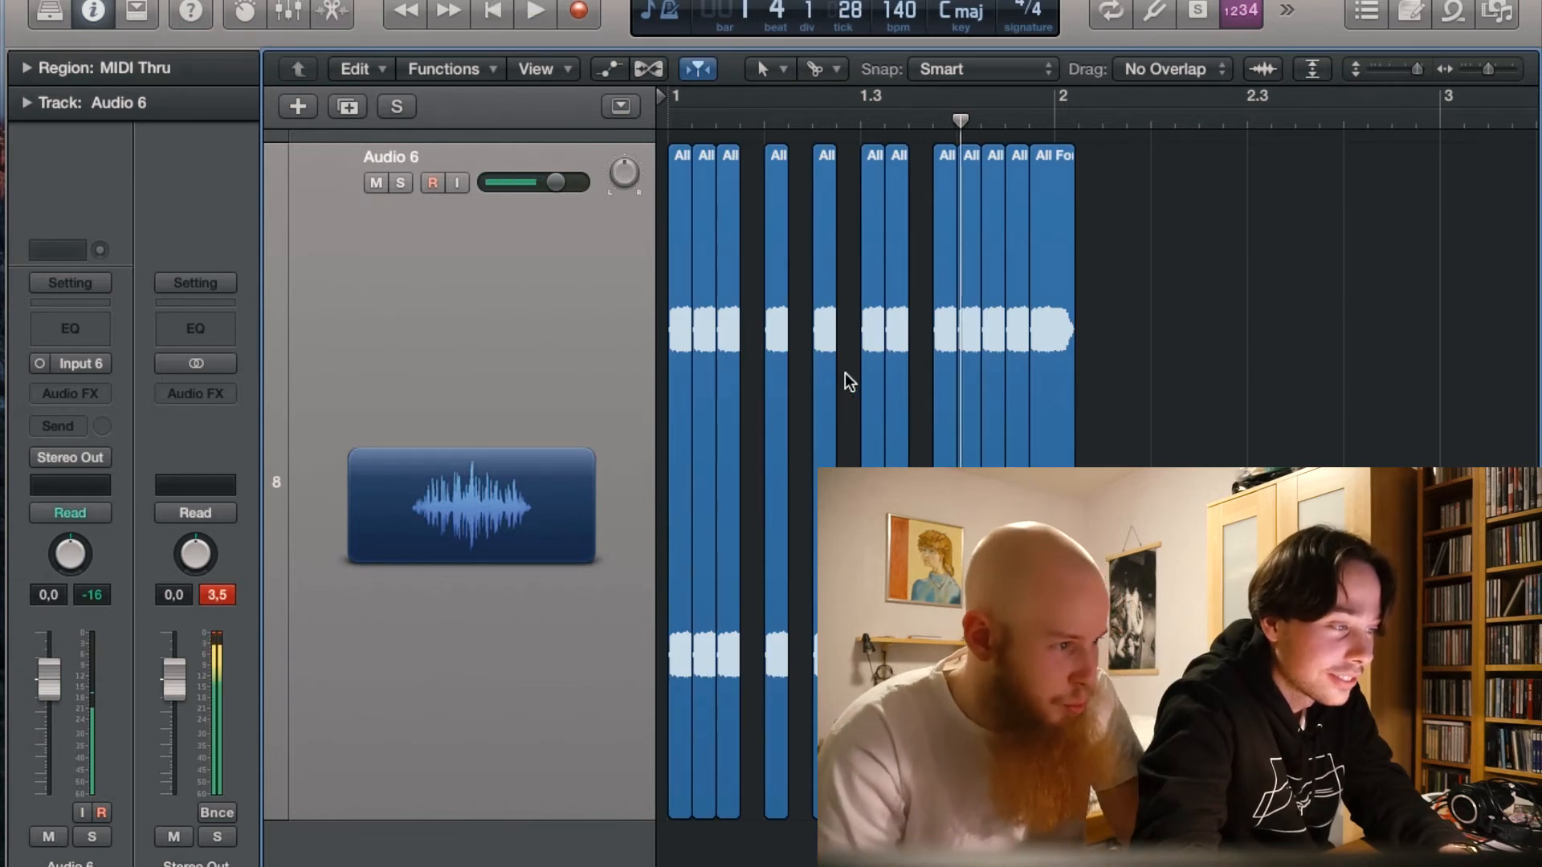
click(534, 12)
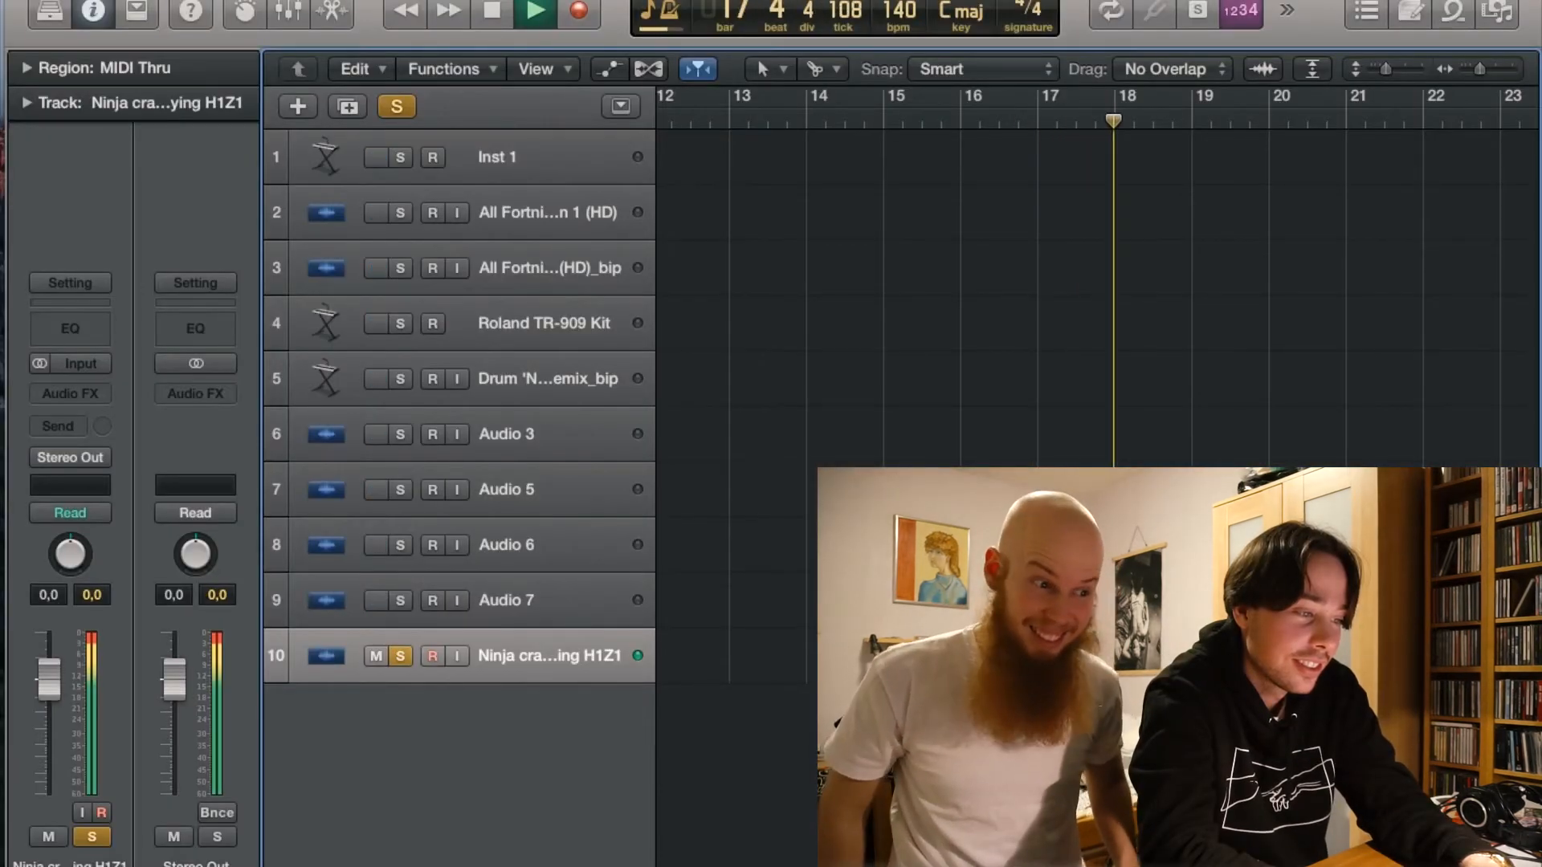
Lower track 10's Ninja voice volume slider to -13.4 dB
click(490, 12)
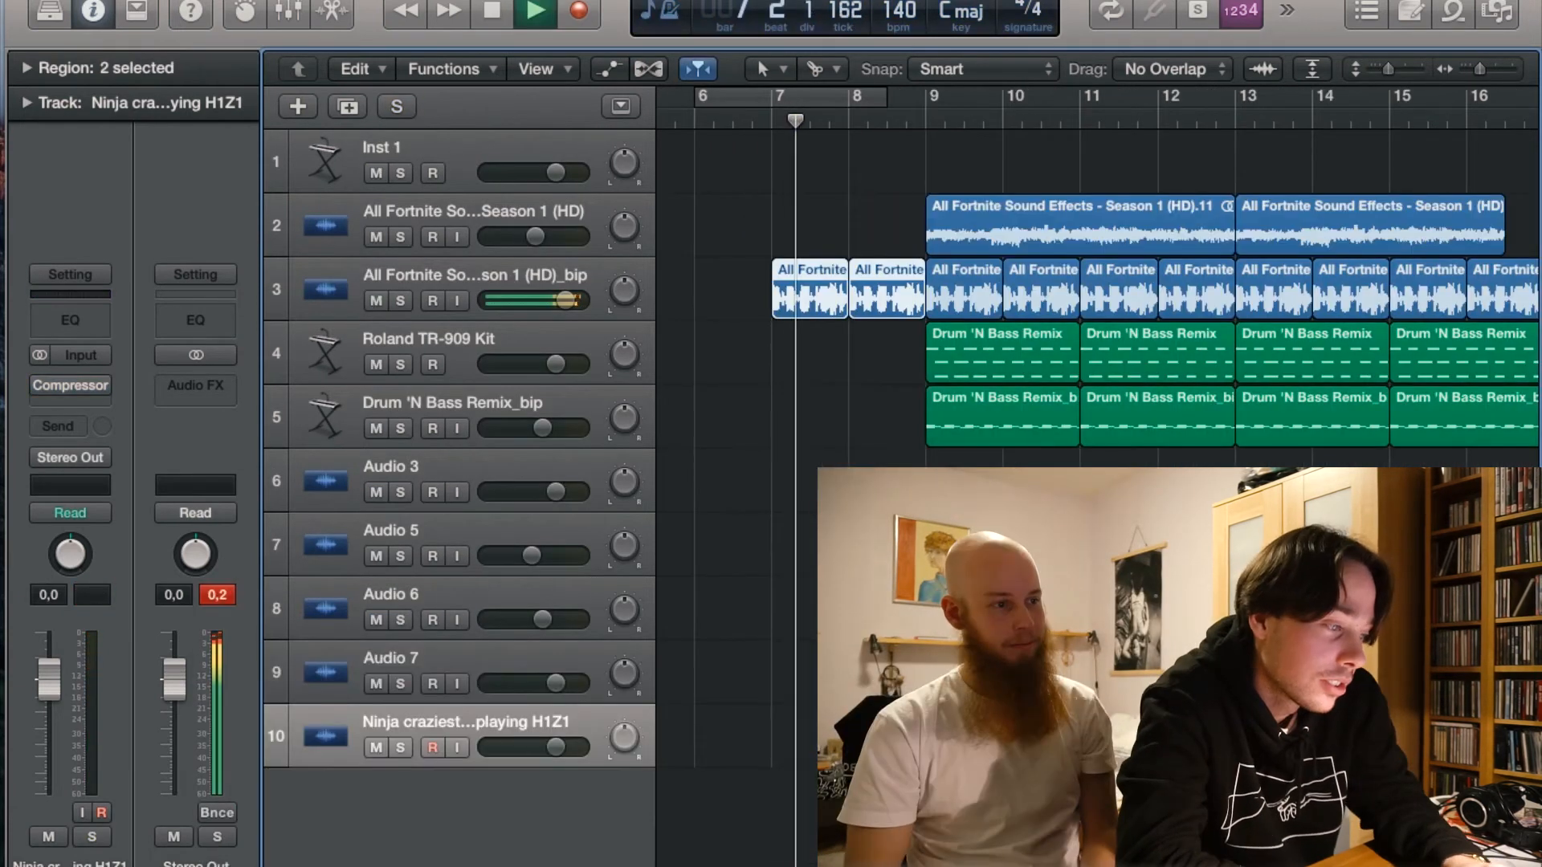
drag(541, 749, 521, 749)
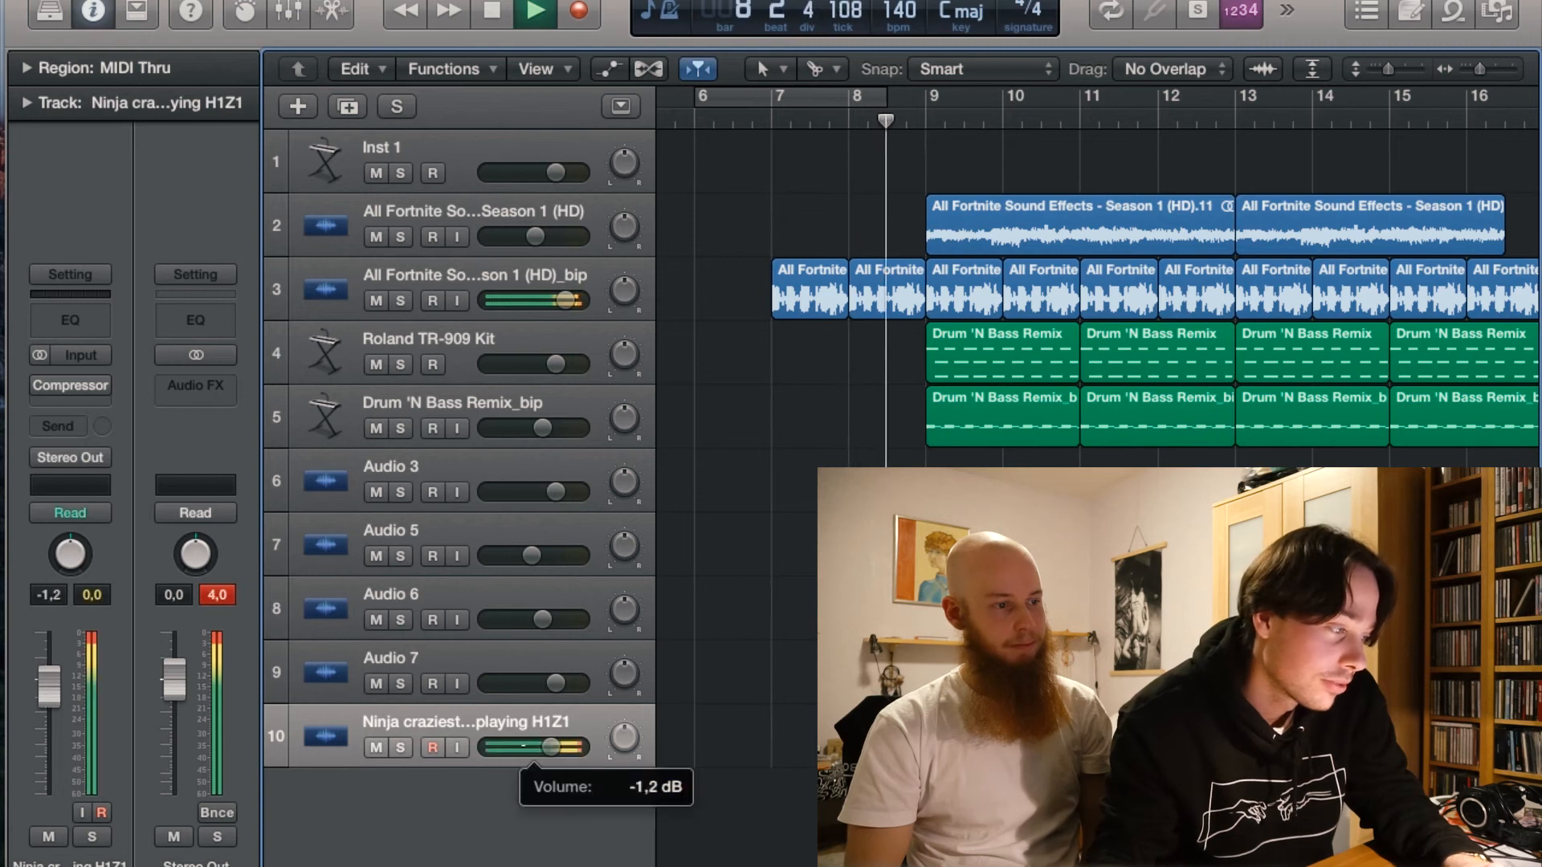
drag(551, 747, 521, 748)
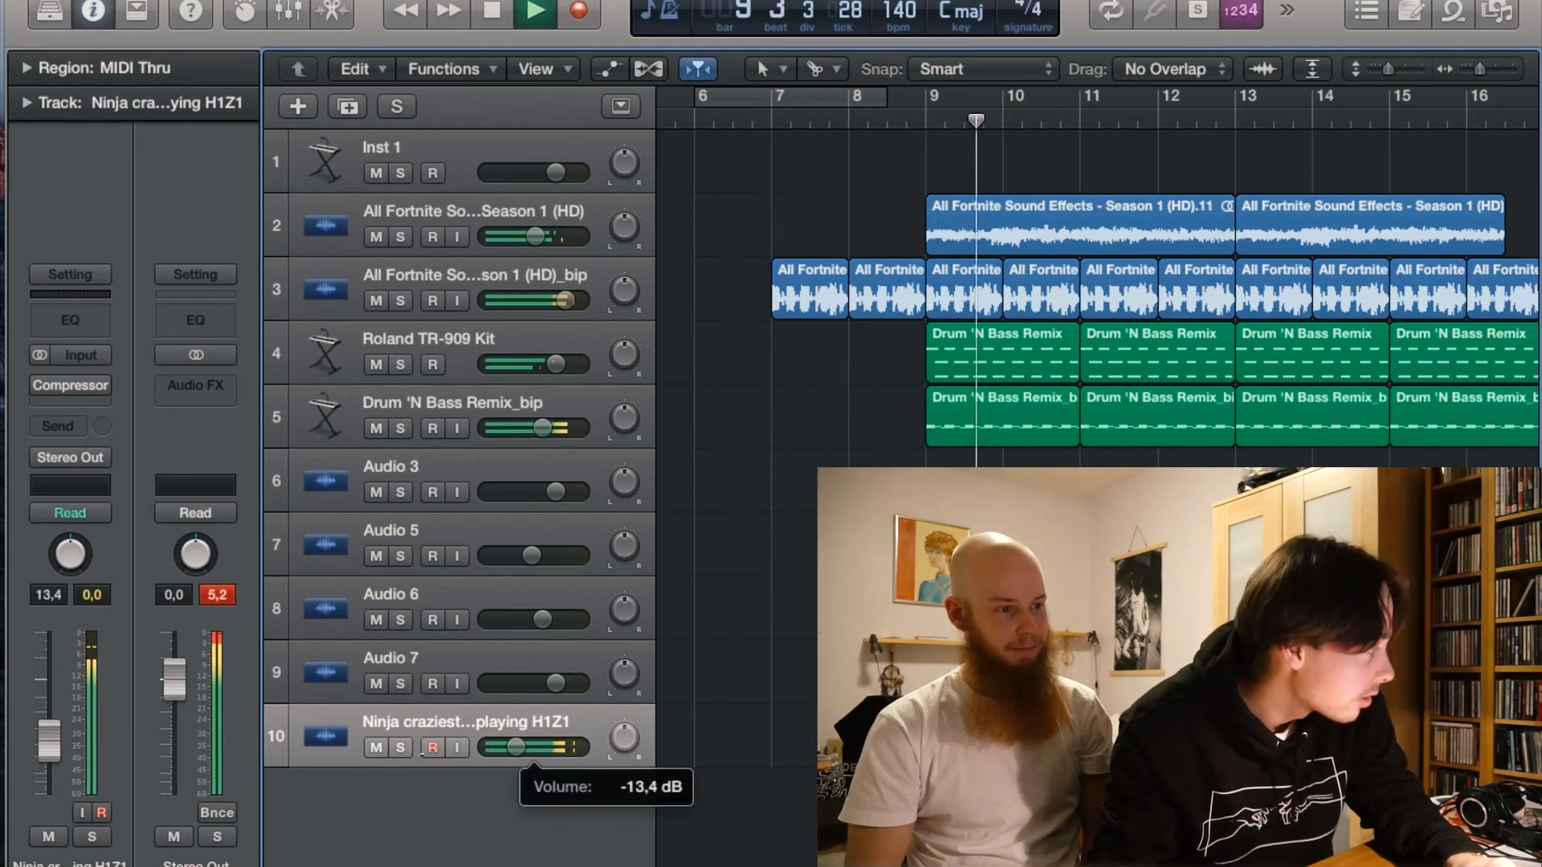